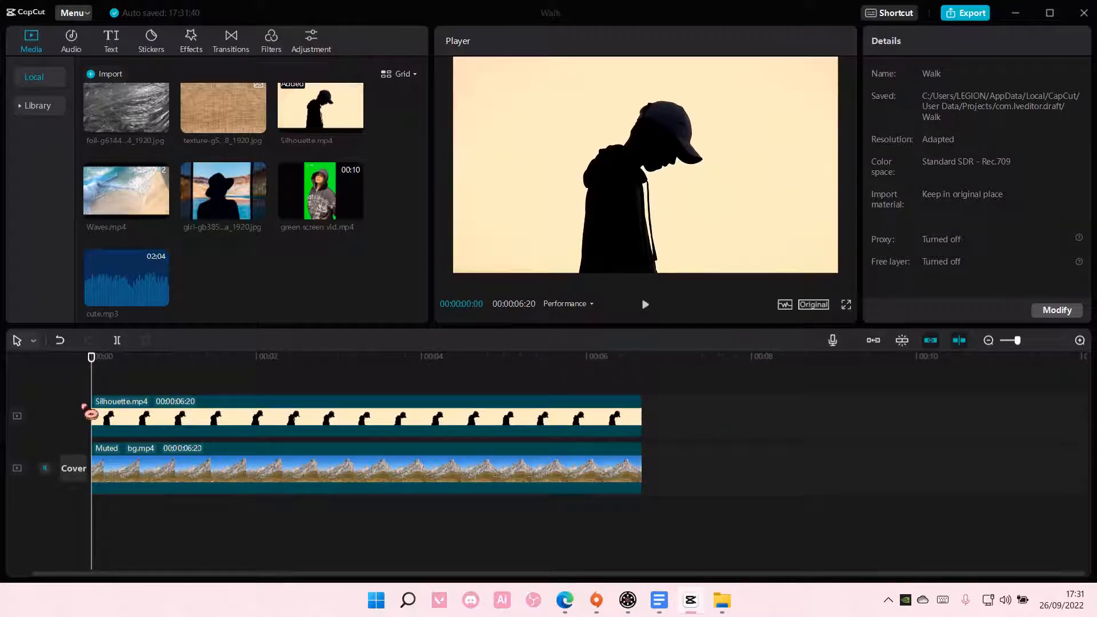
# - Select the Silhouette.mp4 clip on the timeline to show its Video properties
pyautogui.click(104, 357)
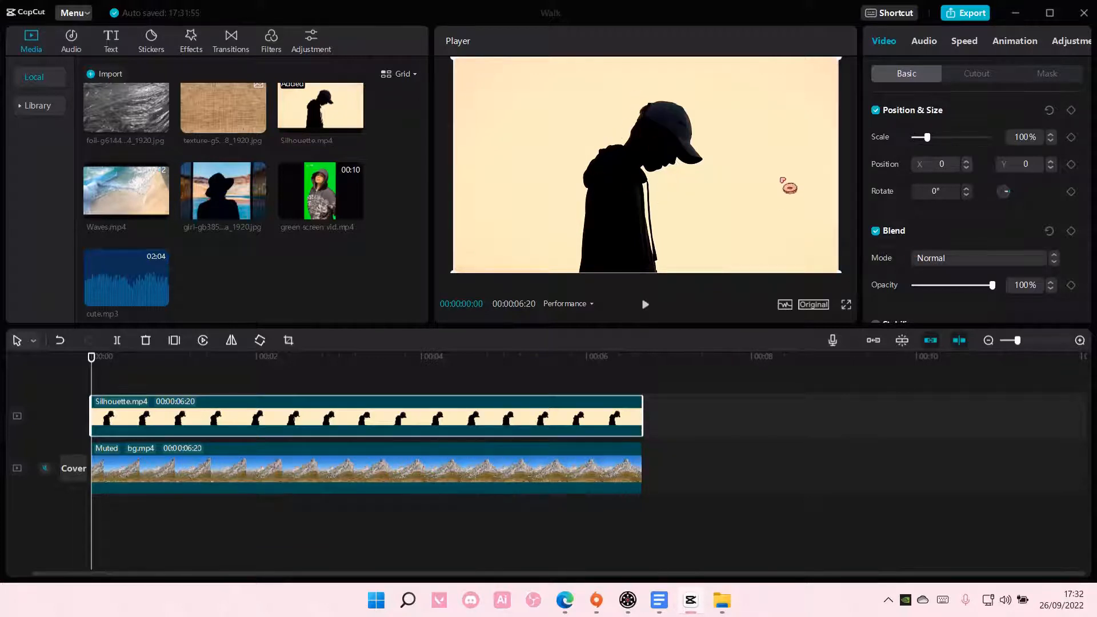
# - Give the Silhouette clip Darken blend mode, 78% scale and Position Y -234
pyautogui.click(976, 73)
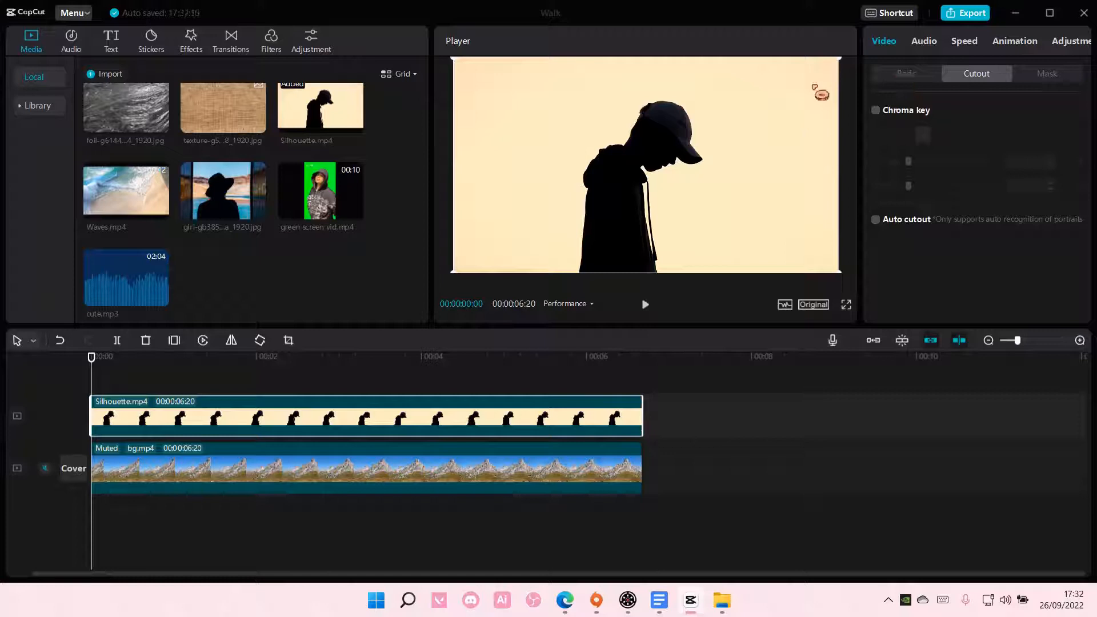
pyautogui.click(905, 74)
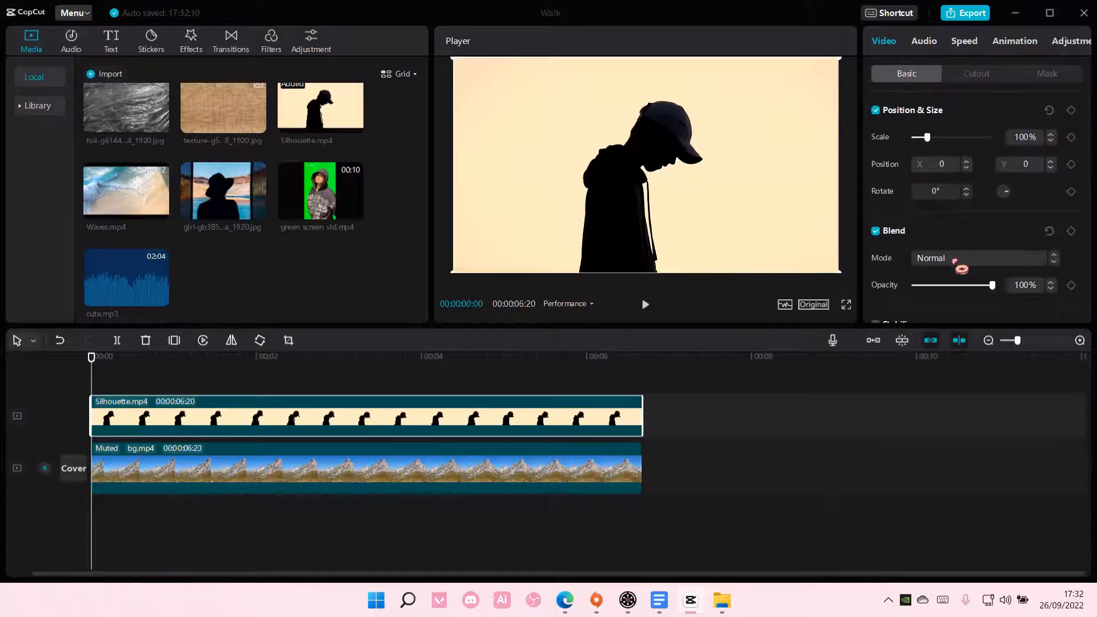
pyautogui.click(979, 258)
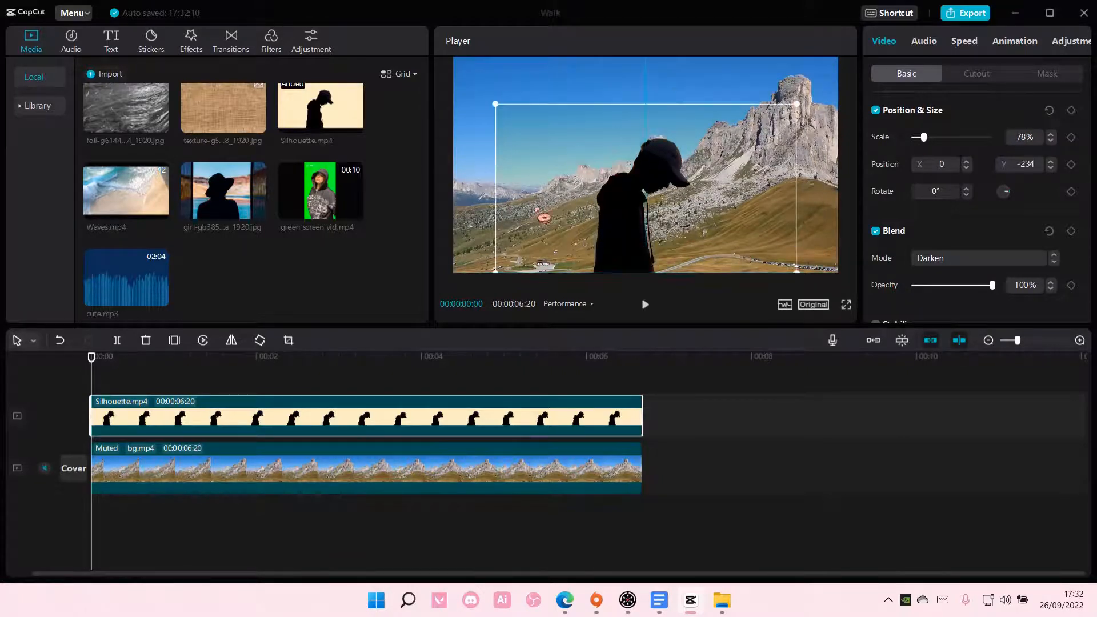
pyautogui.scroll(-3)
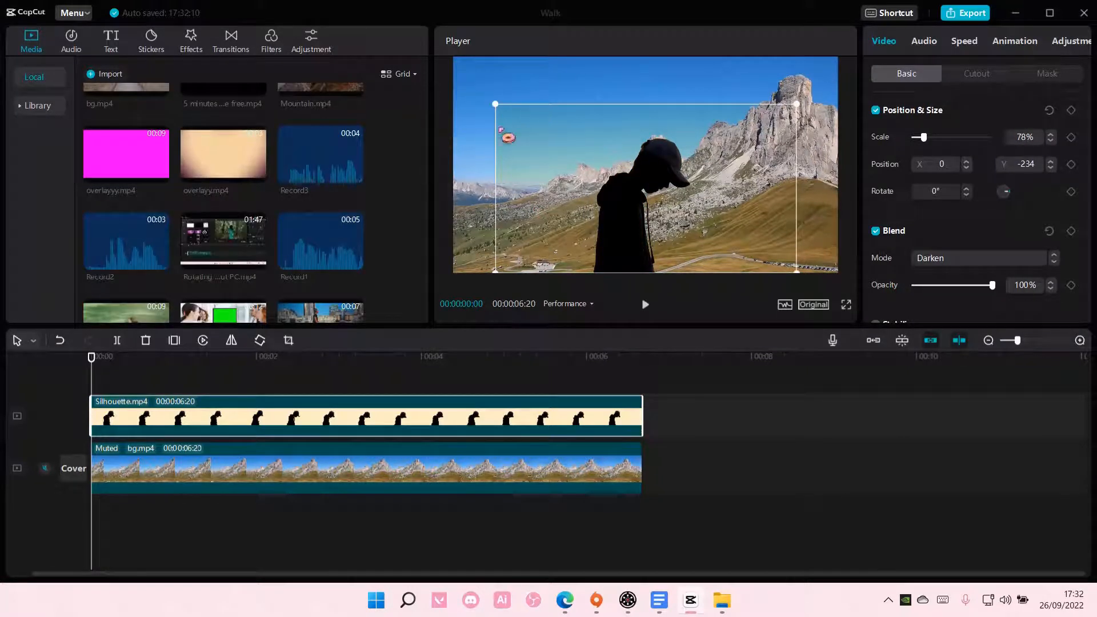
pyautogui.moveTo(508, 137); pyautogui.dragTo(748, 161)
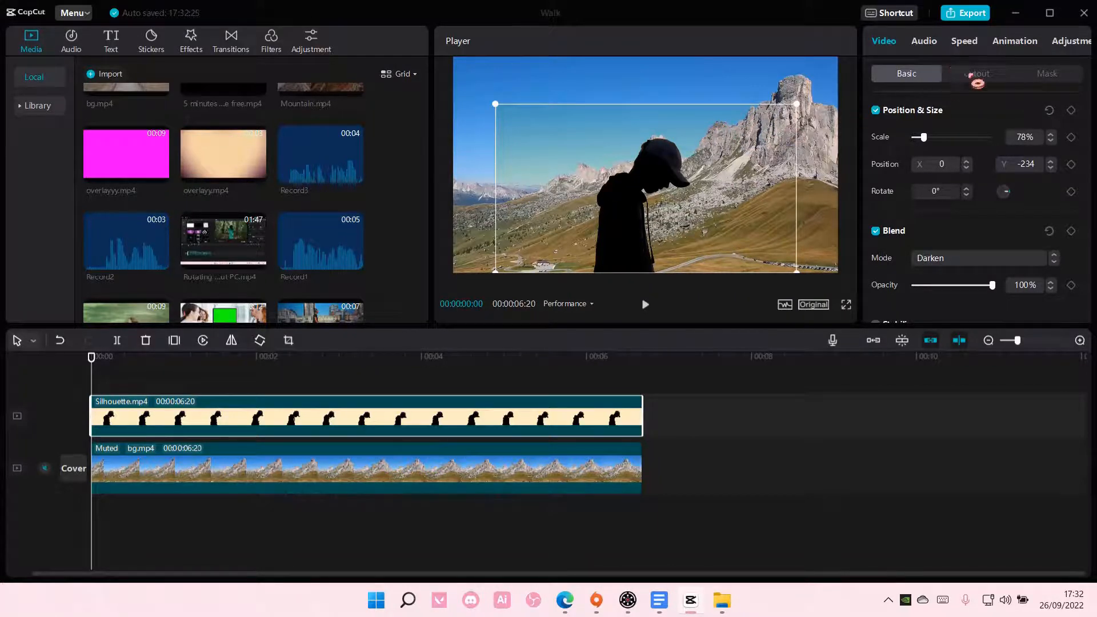
# - Turn on Auto cutout for the Silhouette clip and shrink the figure in the Player
pyautogui.click(976, 73)
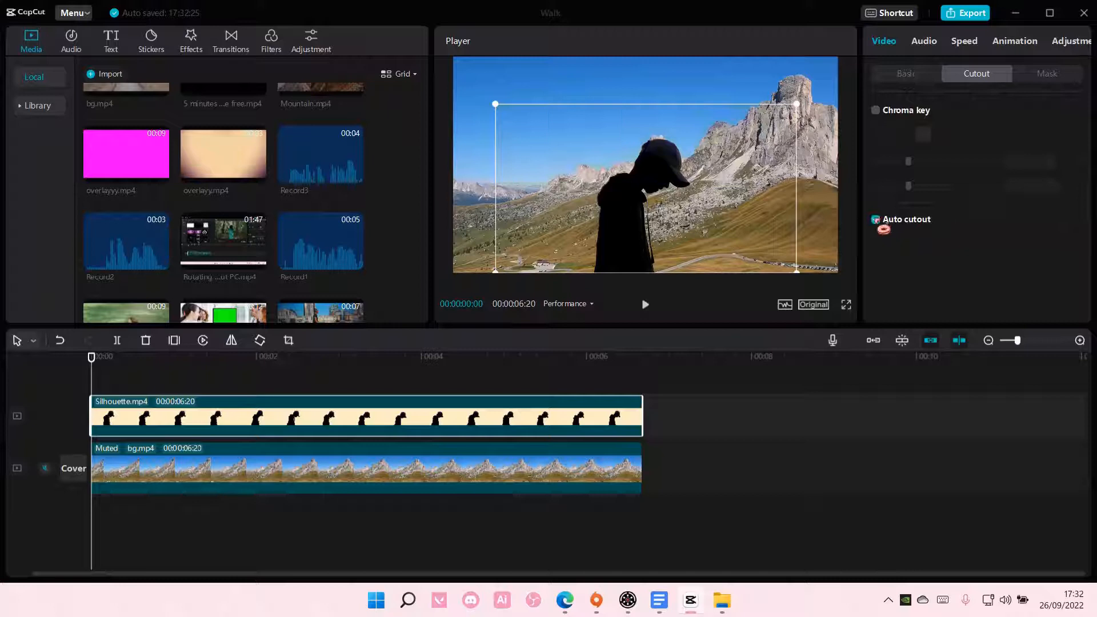
pyautogui.click(875, 219)
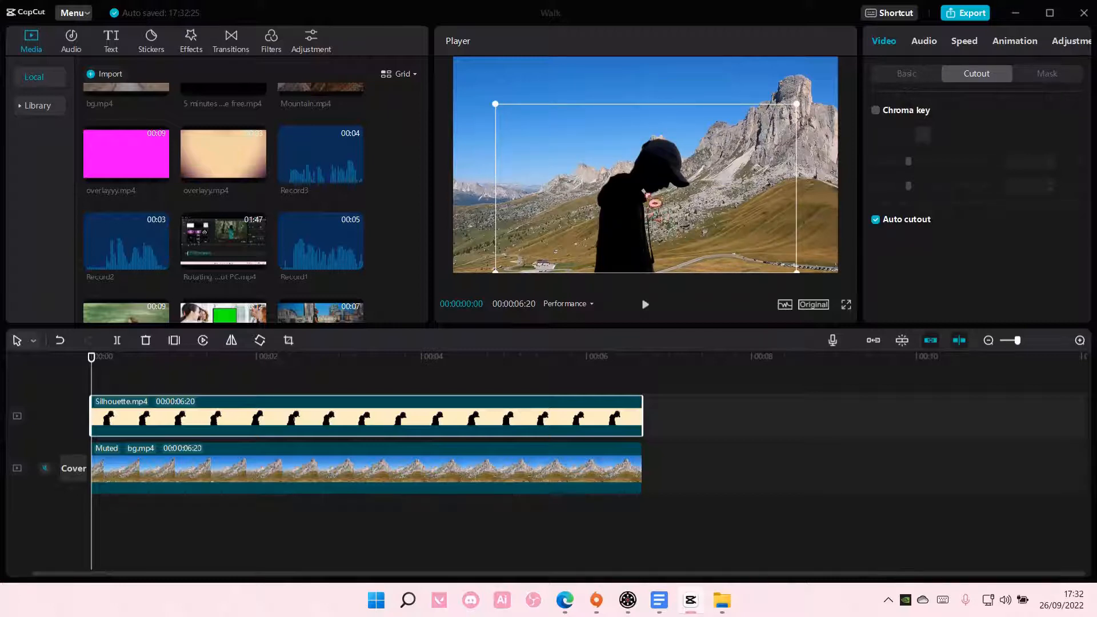
pyautogui.moveTo(672, 203); pyautogui.dragTo(804, 115)
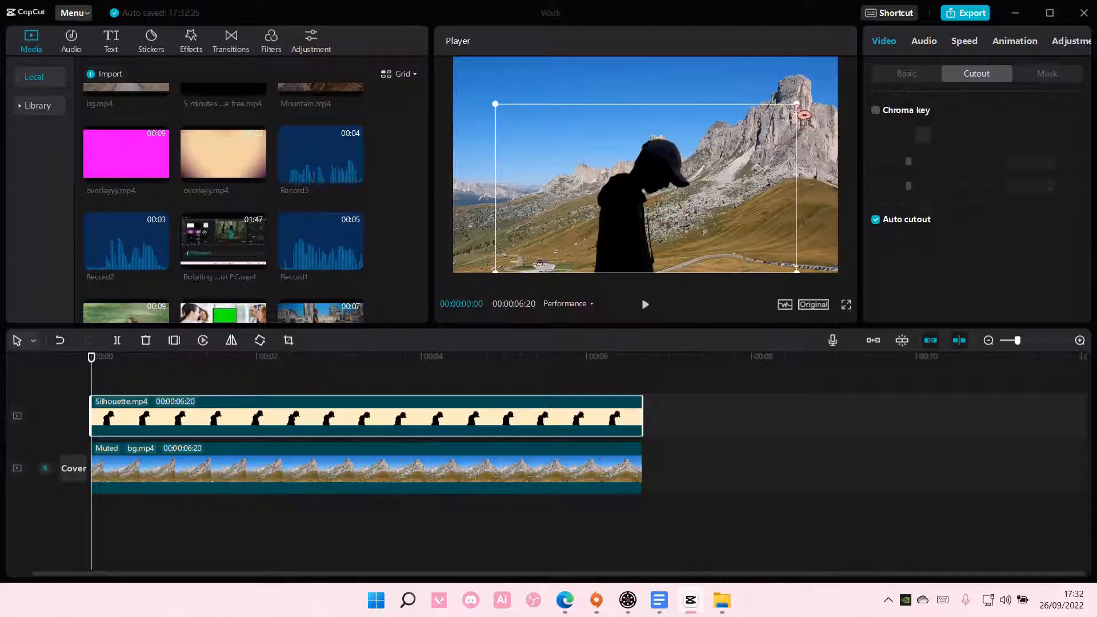
pyautogui.moveTo(495, 103); pyautogui.dragTo(513, 124)
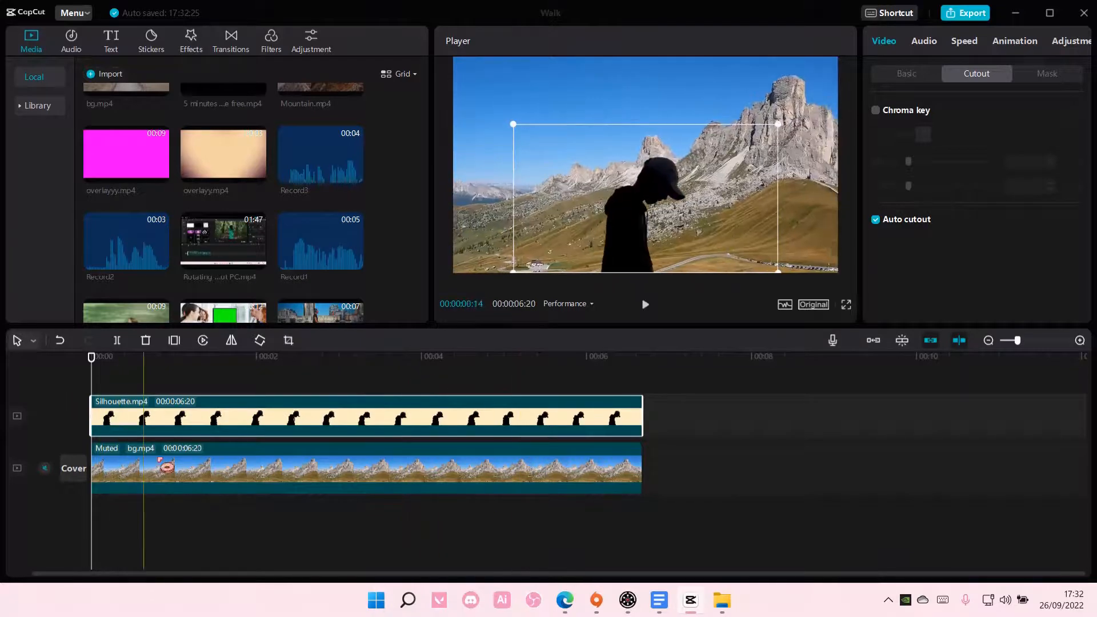
# - Keyframe bg.mp4 Scale from 100% at the start to 128% near the end
pyautogui.click(876, 219)
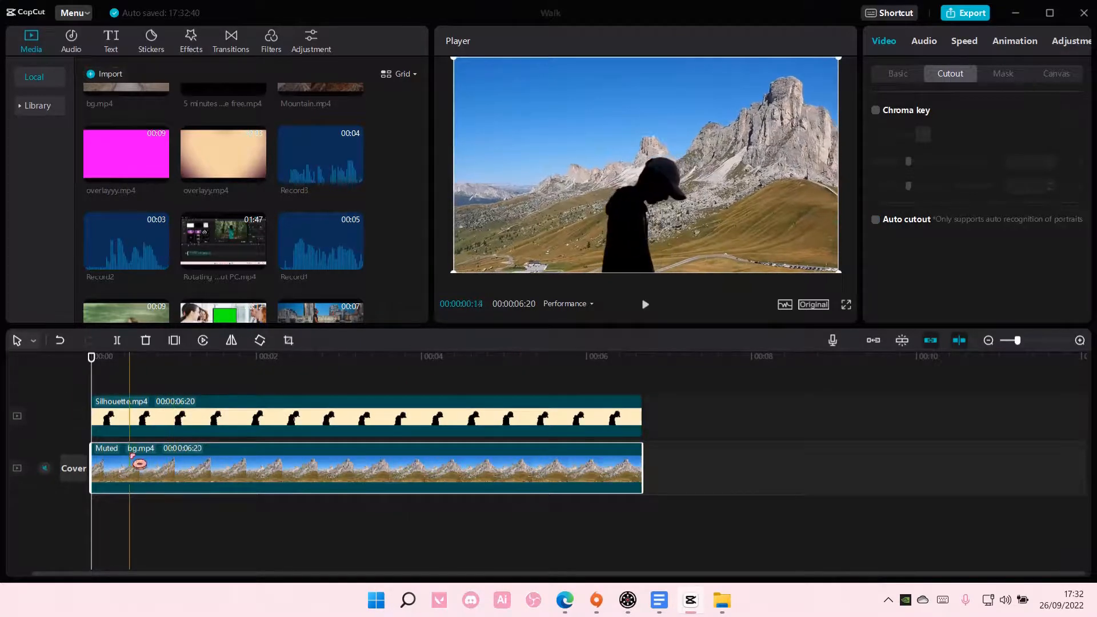
pyautogui.click(897, 73)
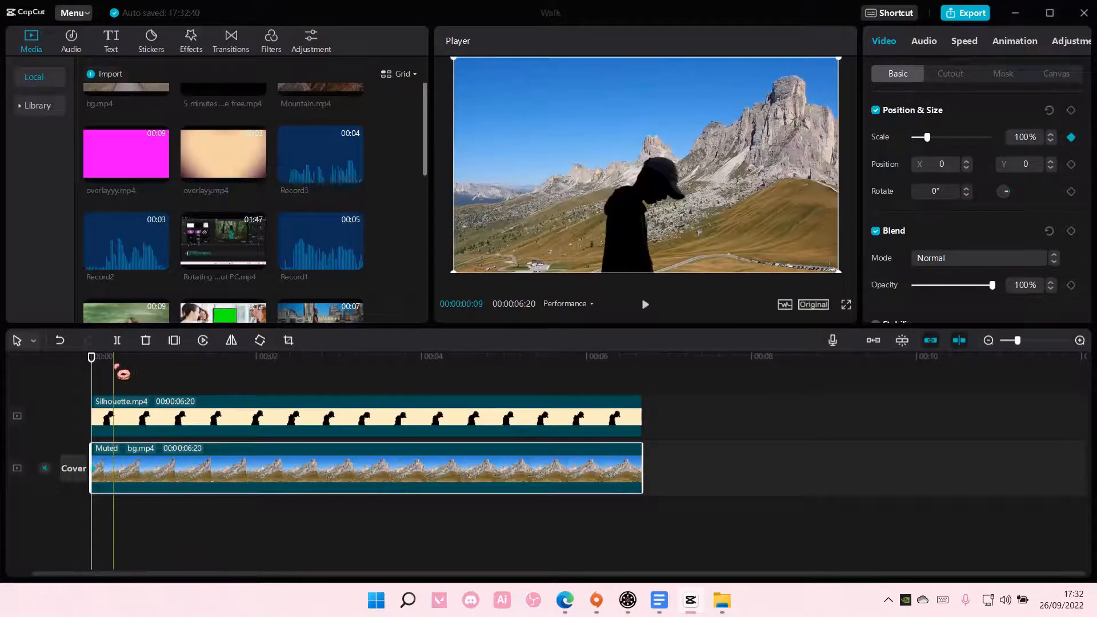
pyautogui.click(565, 357)
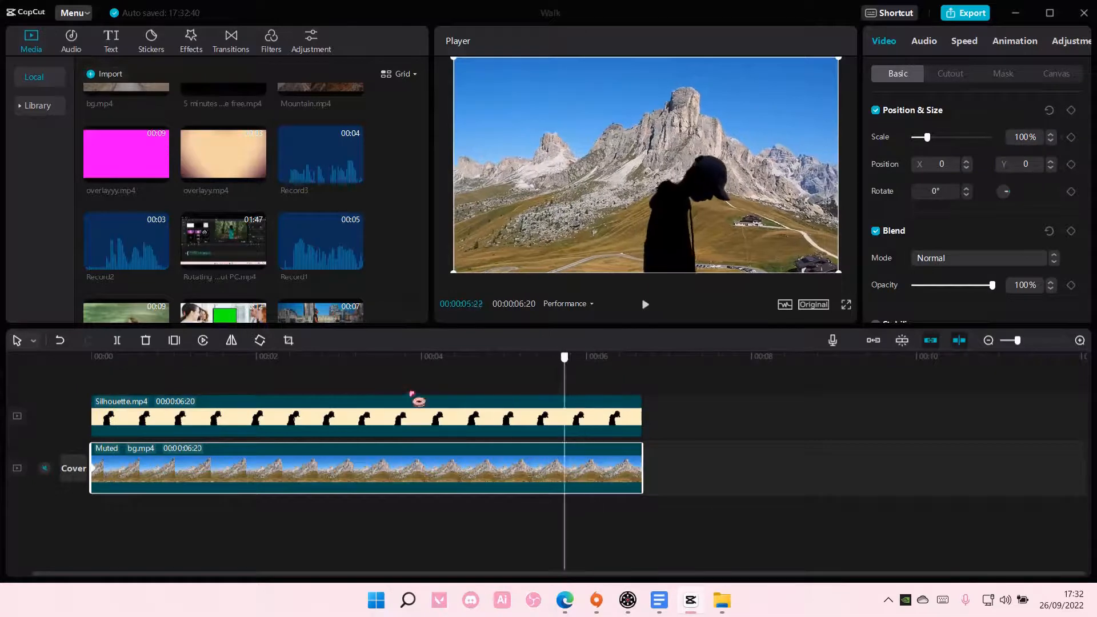
pyautogui.click(623, 356)
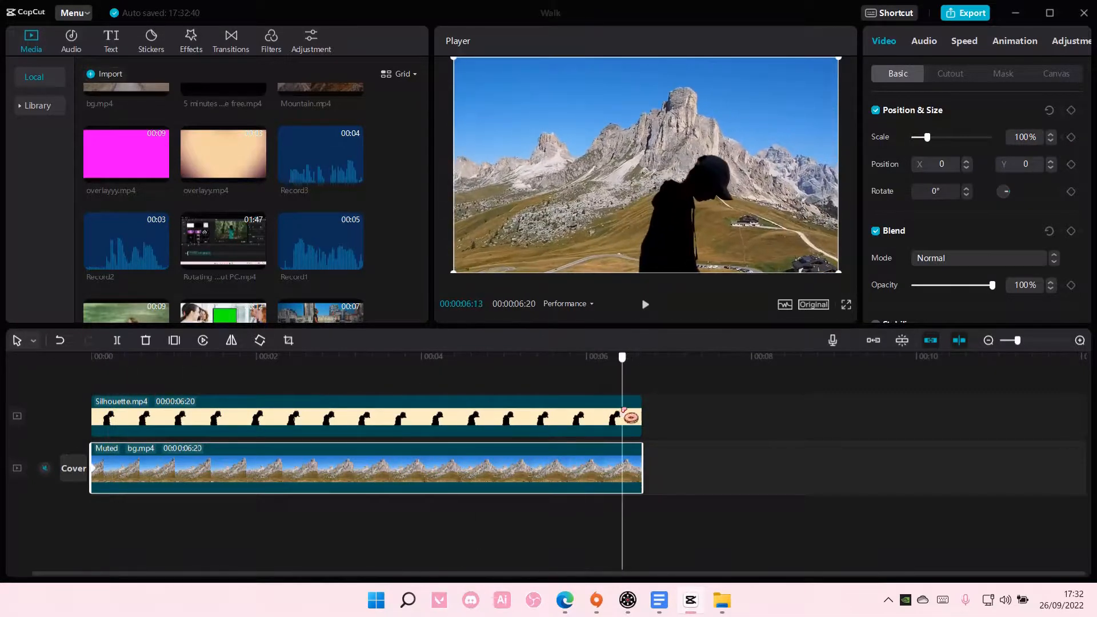
pyautogui.moveTo(922, 137); pyautogui.dragTo(932, 137)
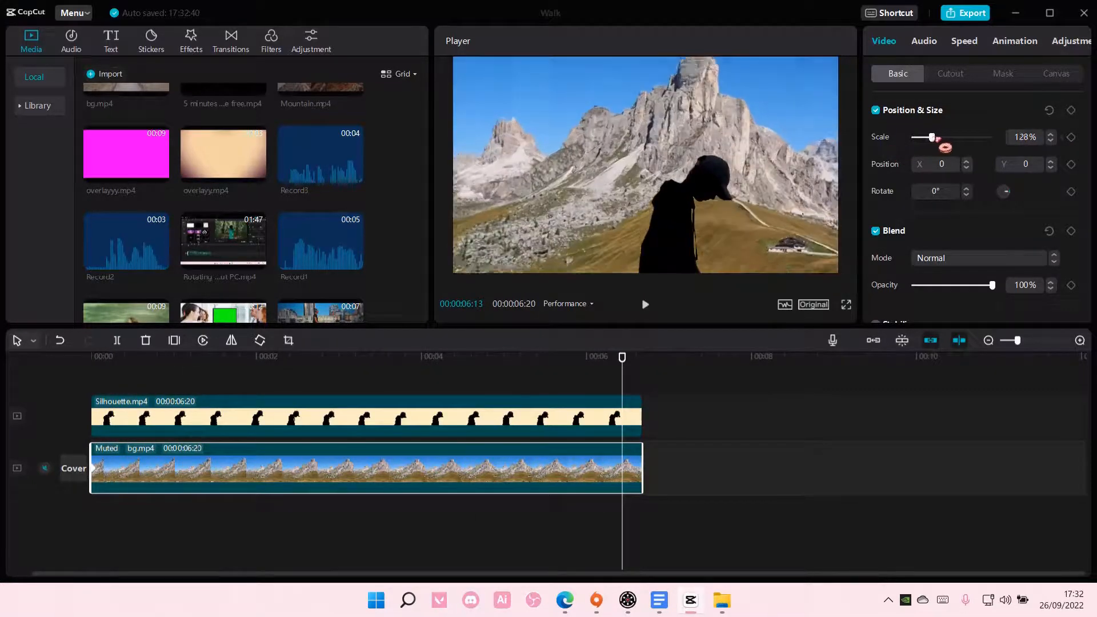
pyautogui.moveTo(933, 137); pyautogui.dragTo(951, 137)
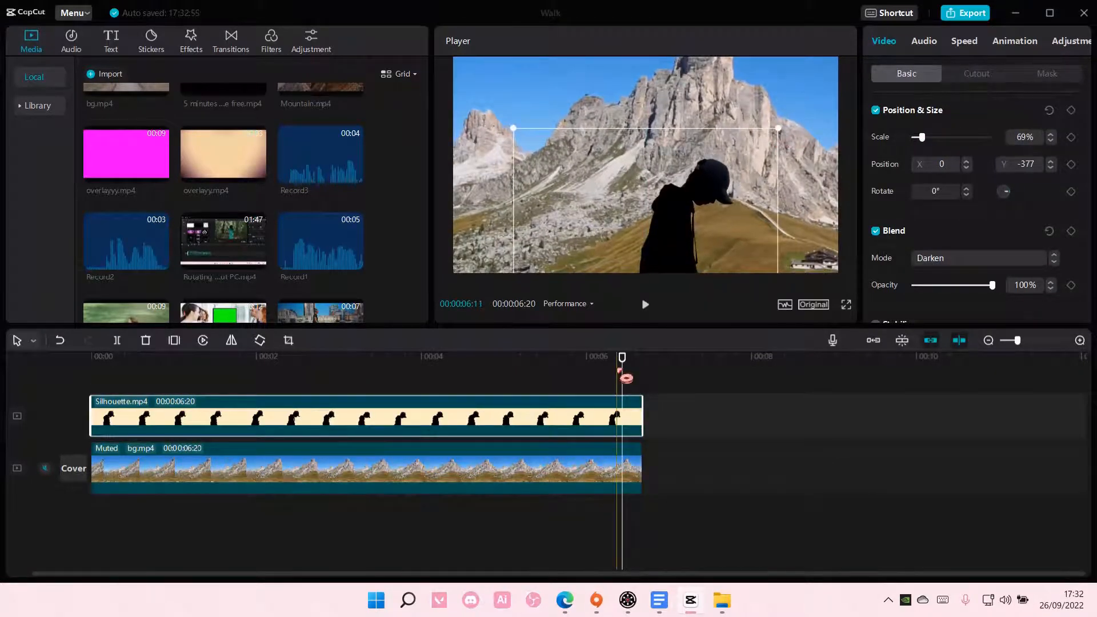
pyautogui.click(240, 358)
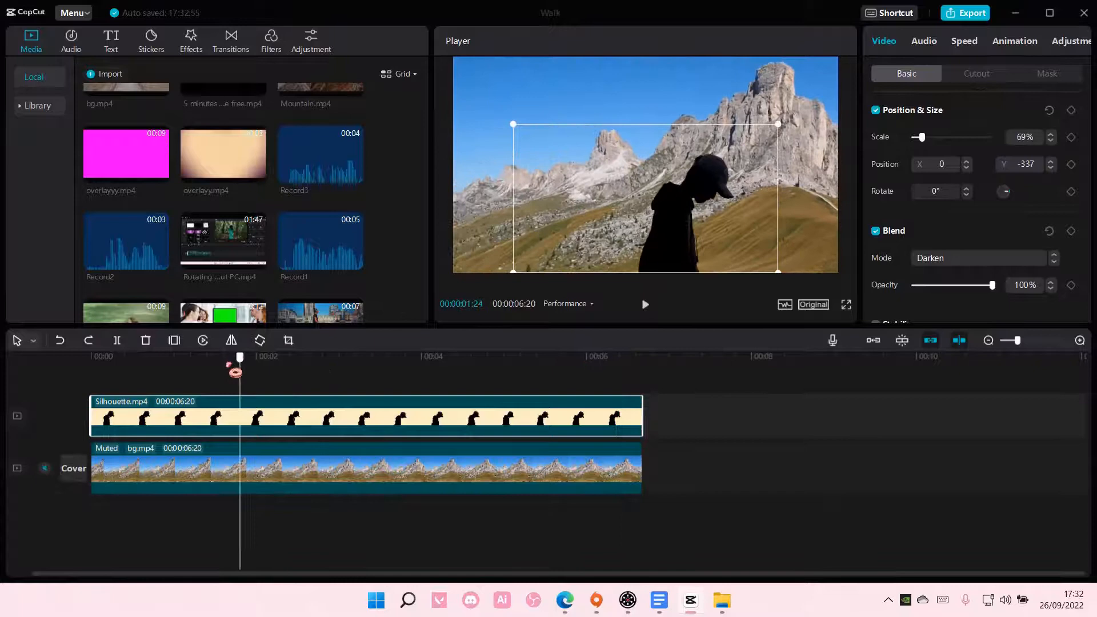
pyautogui.moveTo(240, 356); pyautogui.dragTo(96, 356)
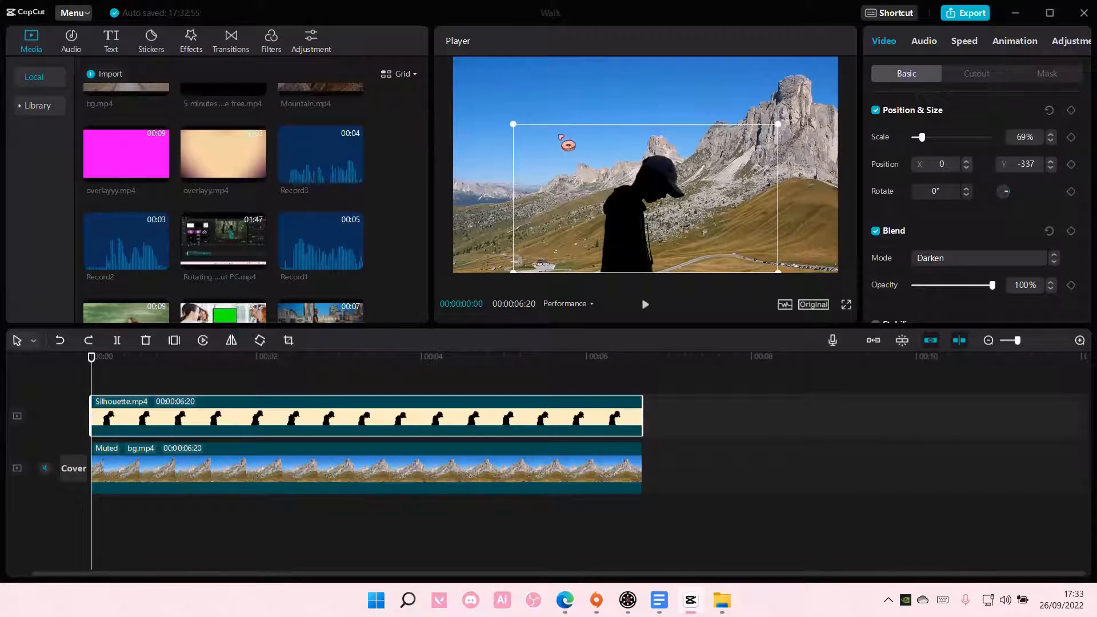
pyautogui.click(423, 356)
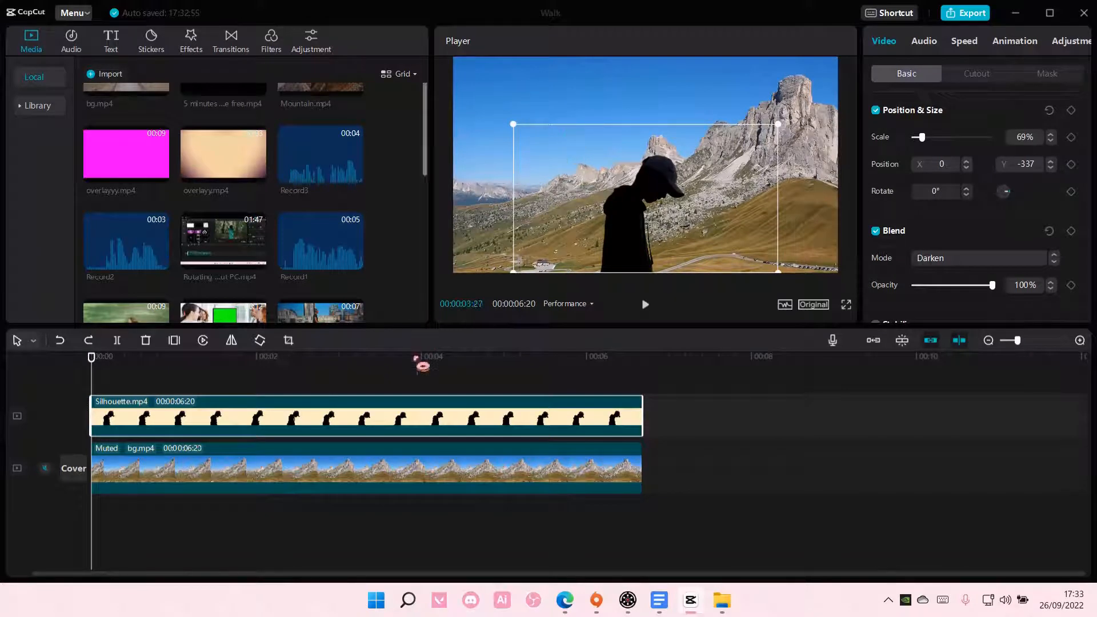